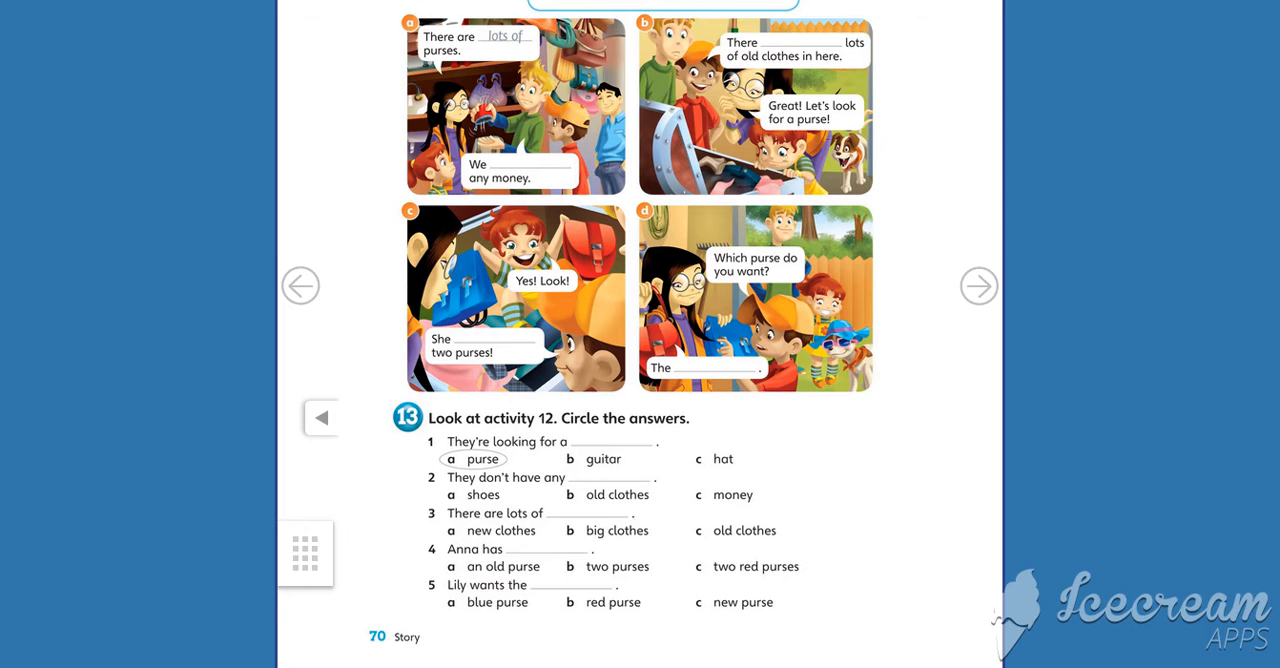
pyautogui.scroll(-3)
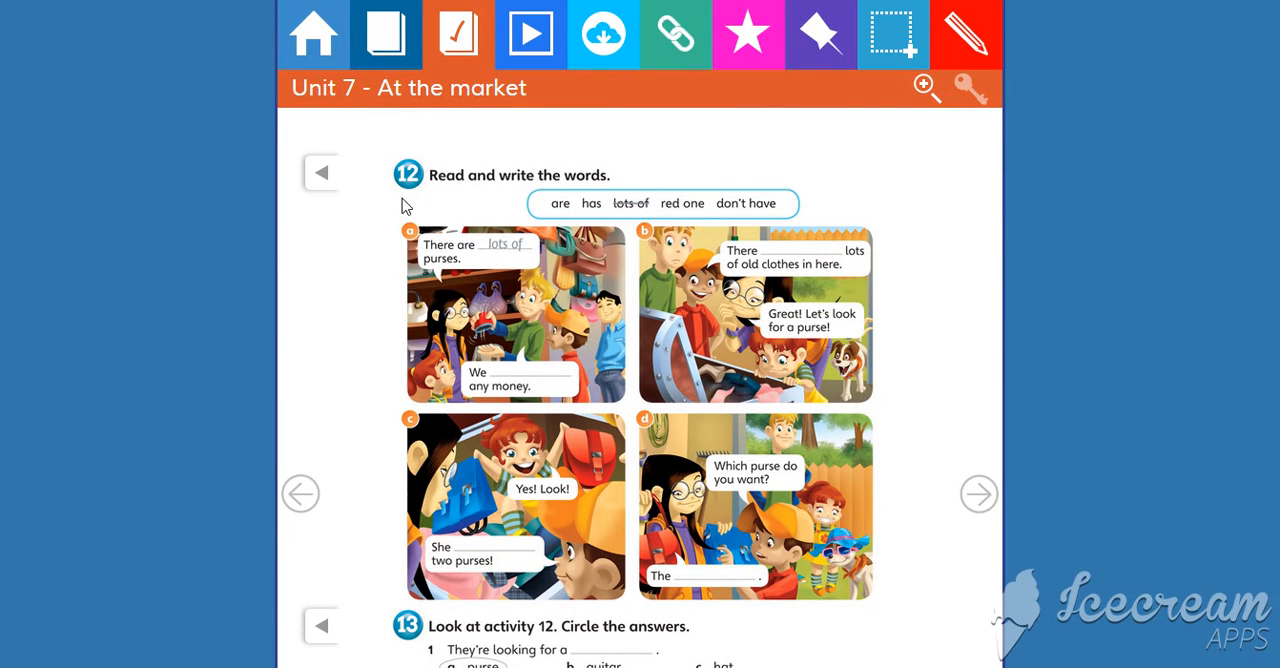
pyautogui.moveTo(491, 218)
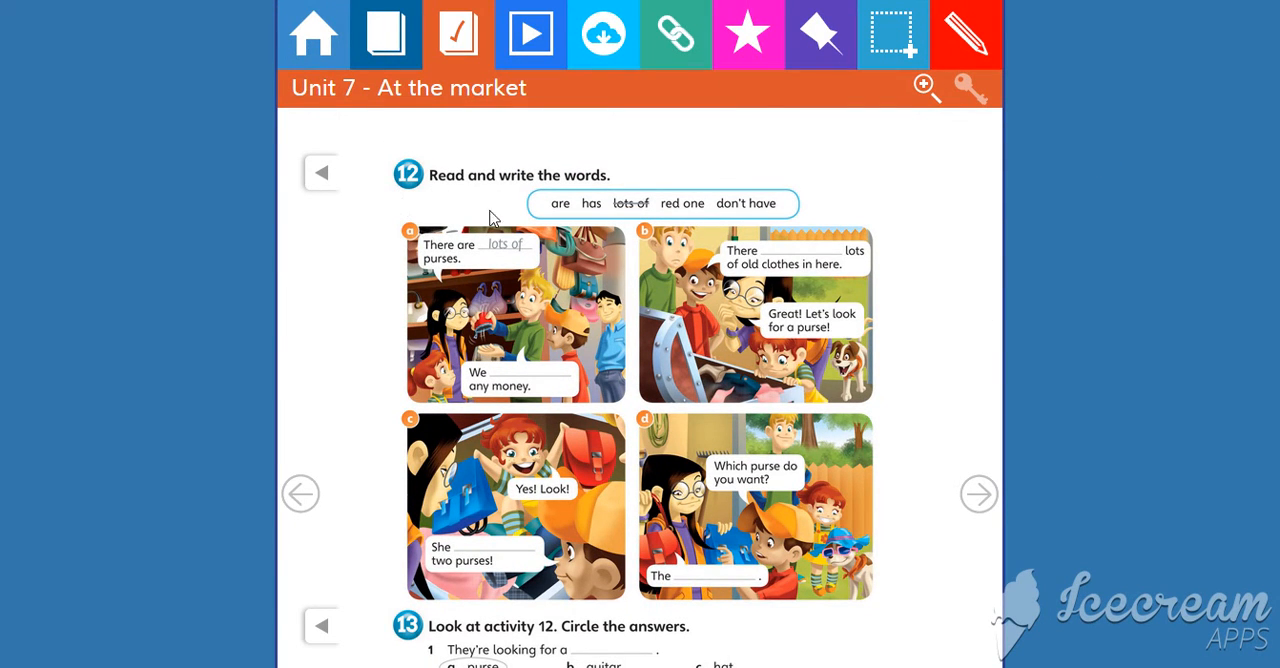
pyautogui.moveTo(573, 225)
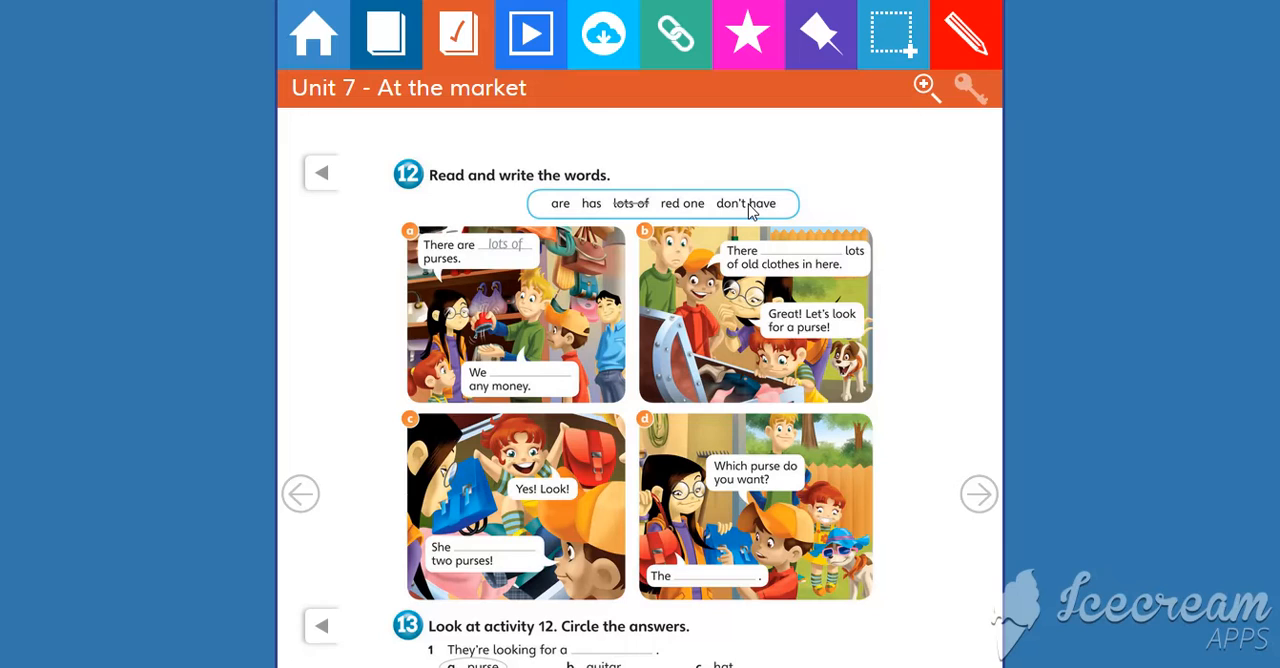
pyautogui.moveTo(740, 205)
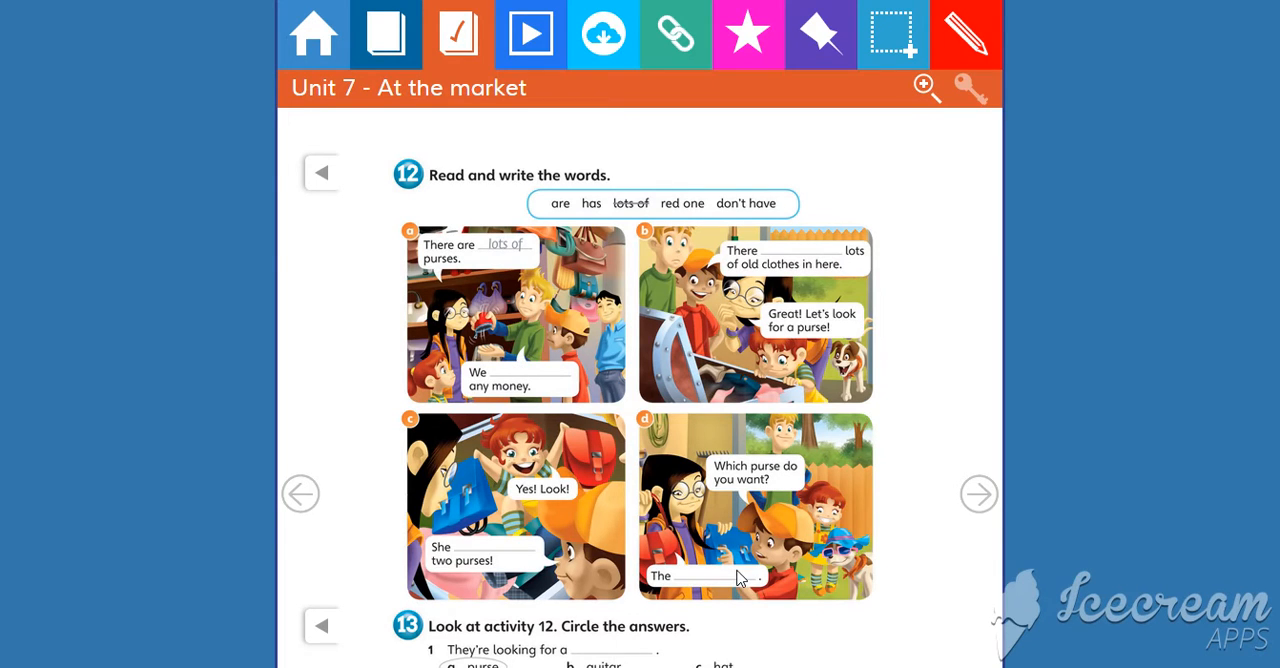
pyautogui.moveTo(755, 445)
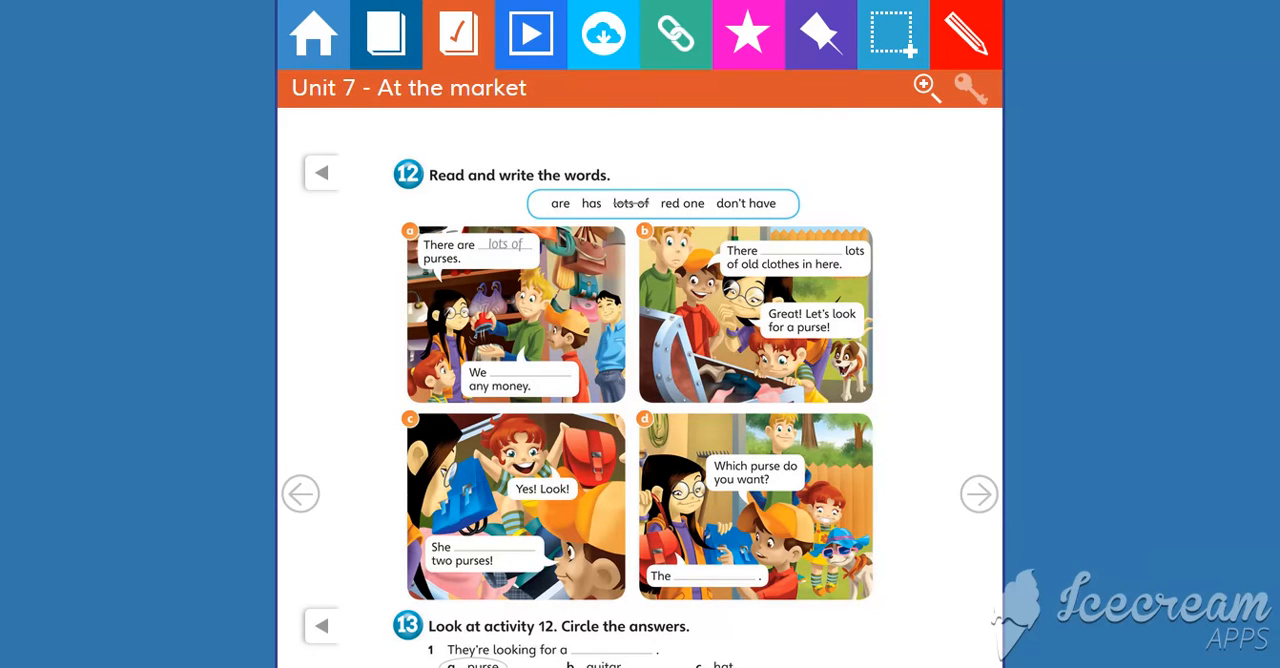
pyautogui.scroll(-3)
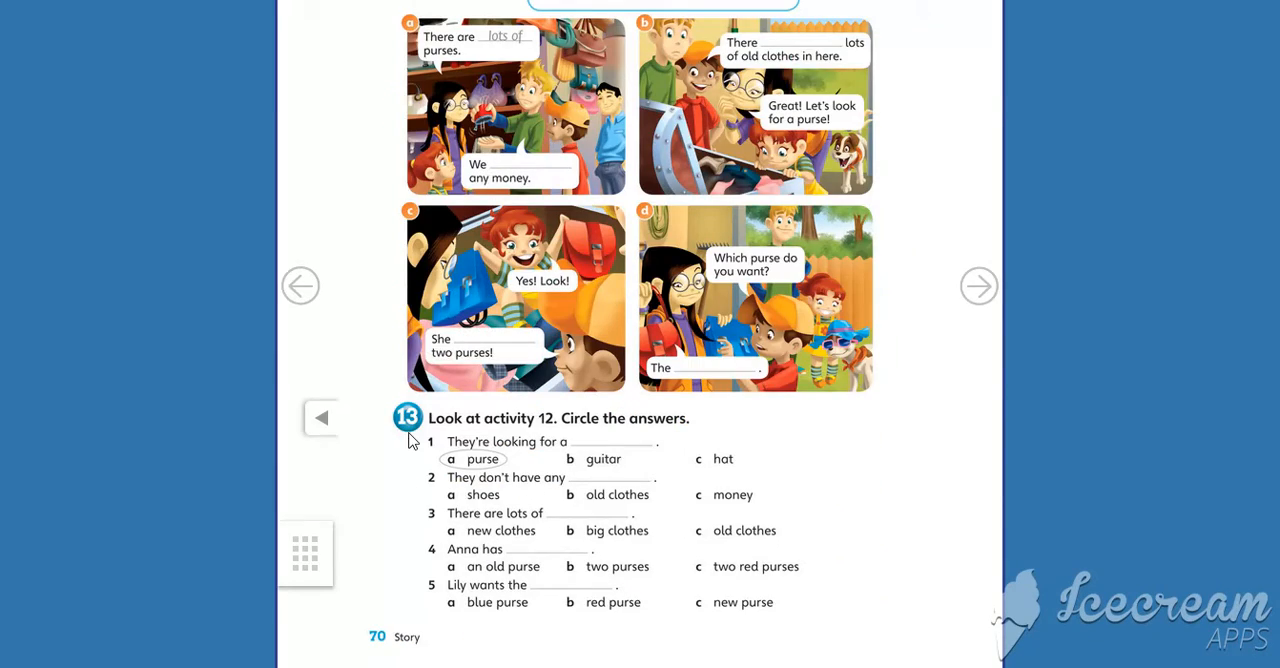
pyautogui.moveTo(466, 458)
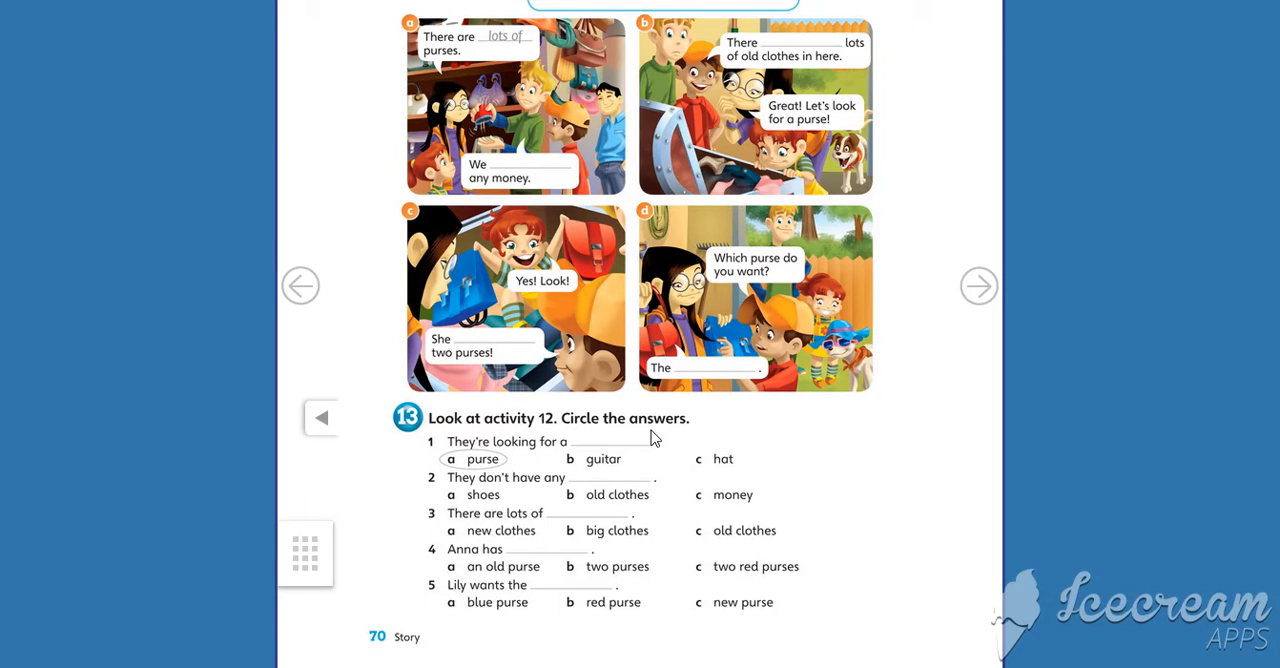
pyautogui.moveTo(440, 456)
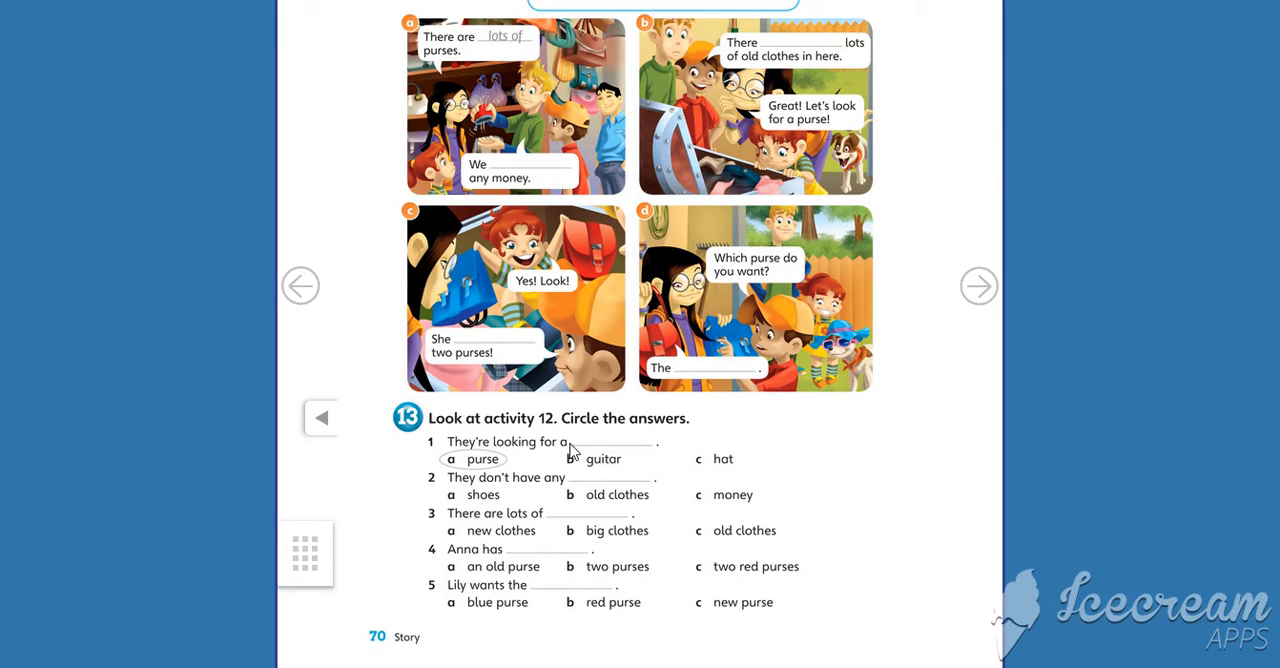
pyautogui.moveTo(612, 472)
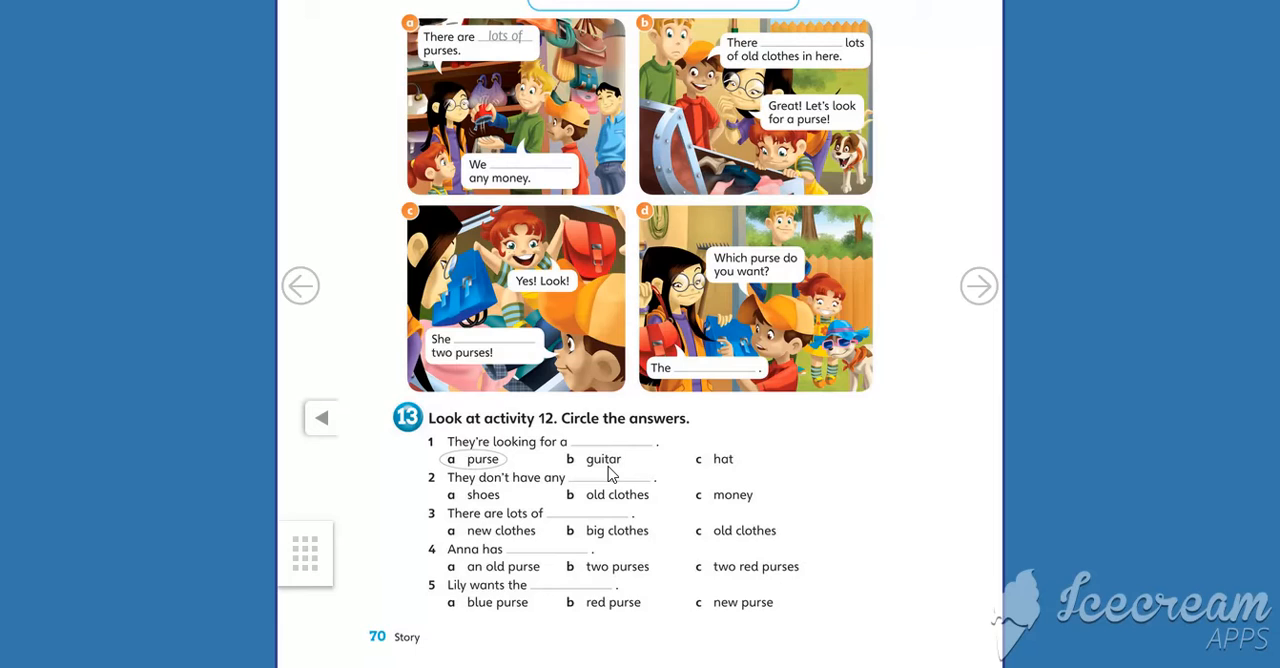
pyautogui.moveTo(717, 468)
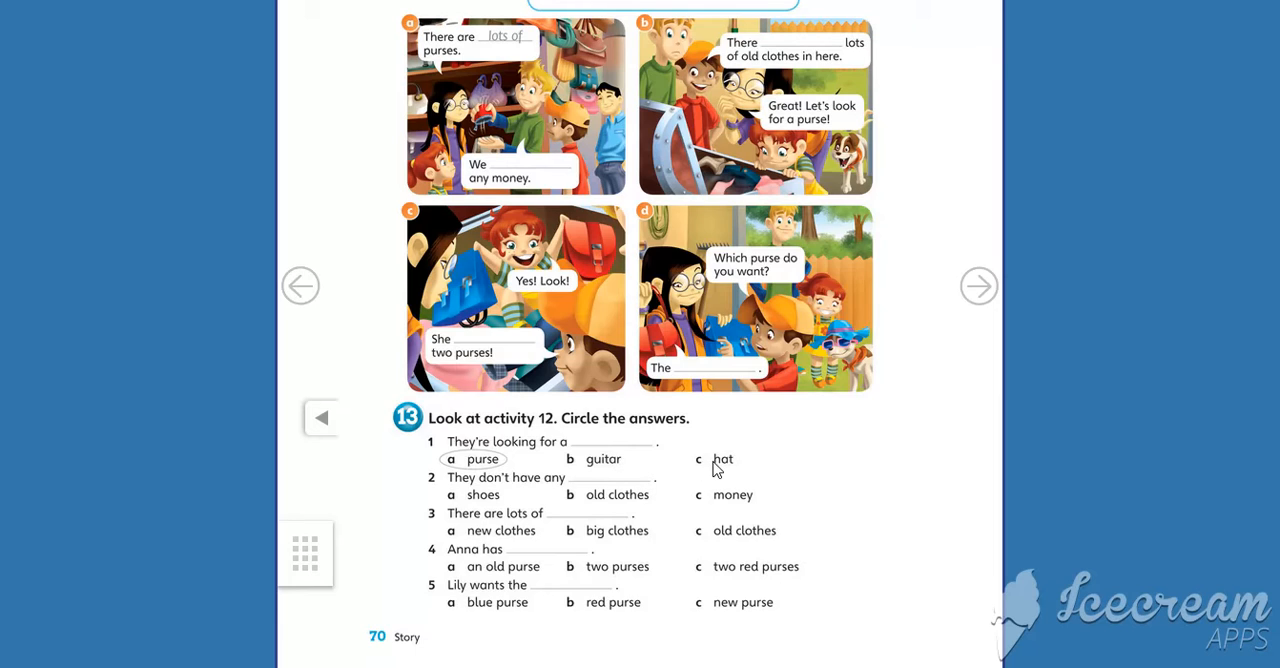
pyautogui.moveTo(503, 140)
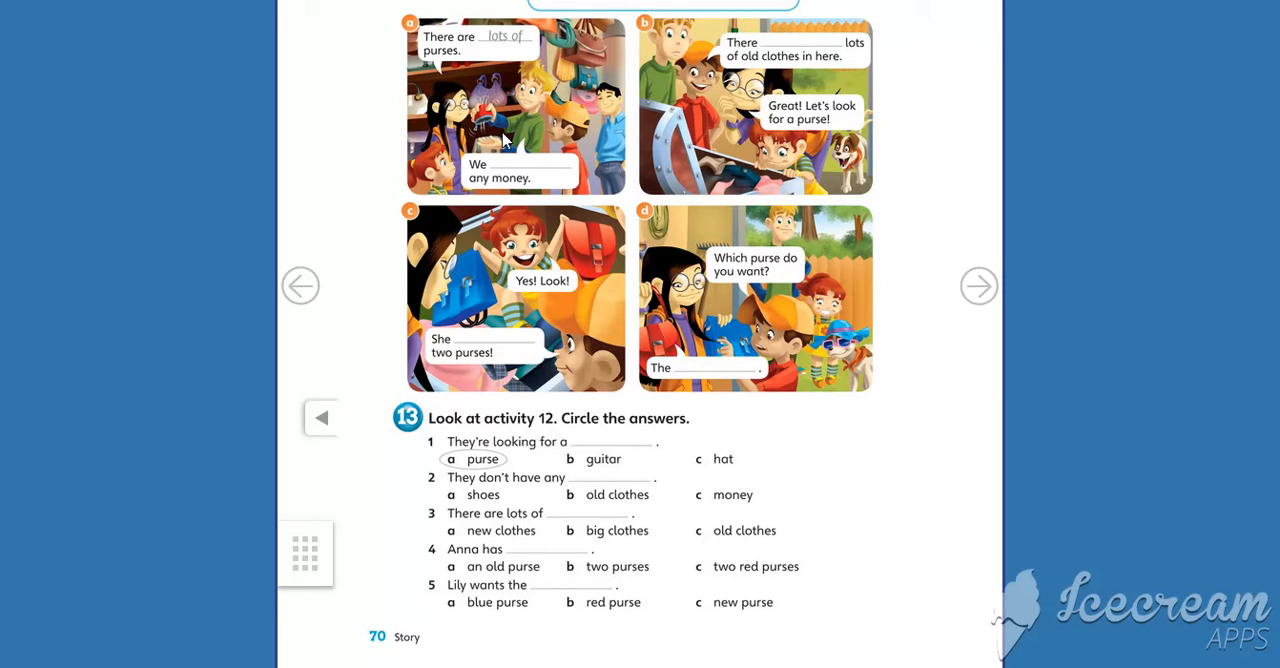
pyautogui.moveTo(492, 176)
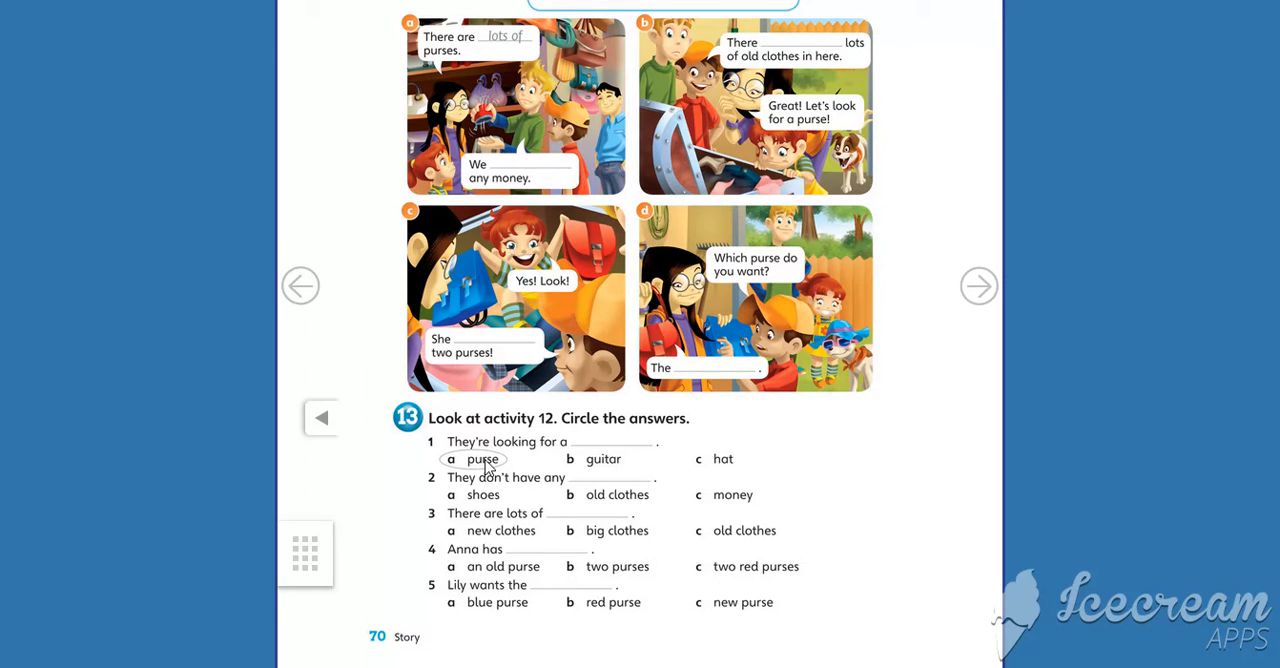
pyautogui.moveTo(512, 474)
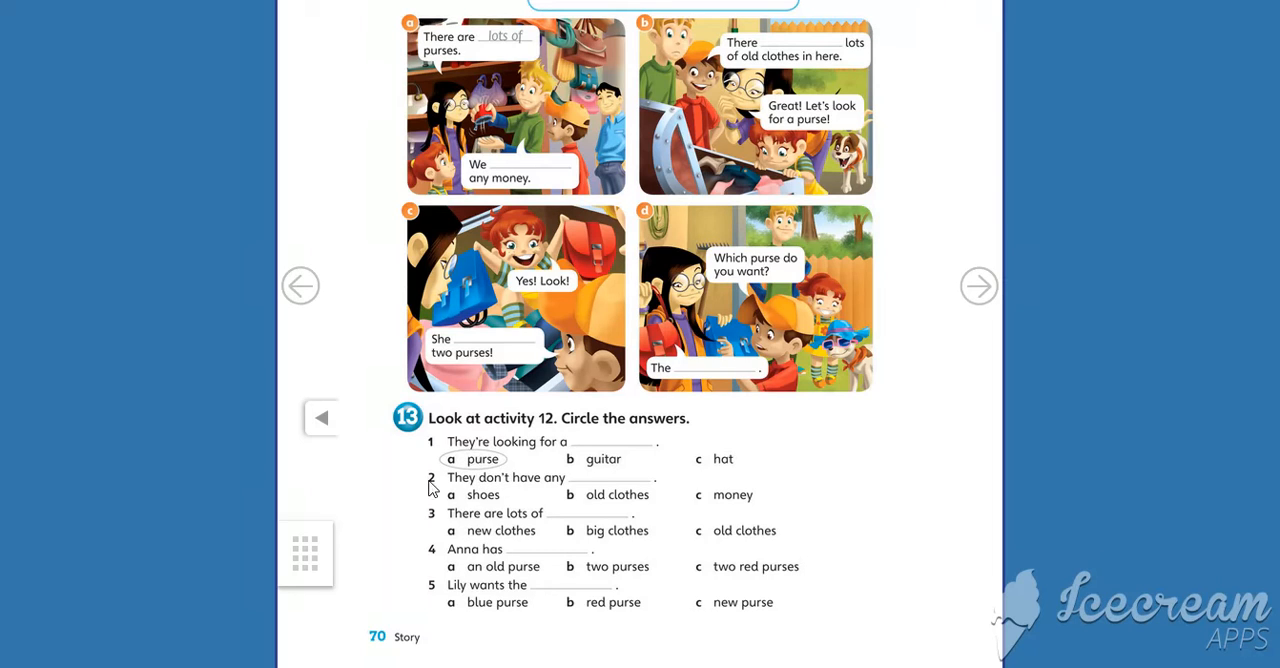
pyautogui.moveTo(497, 489)
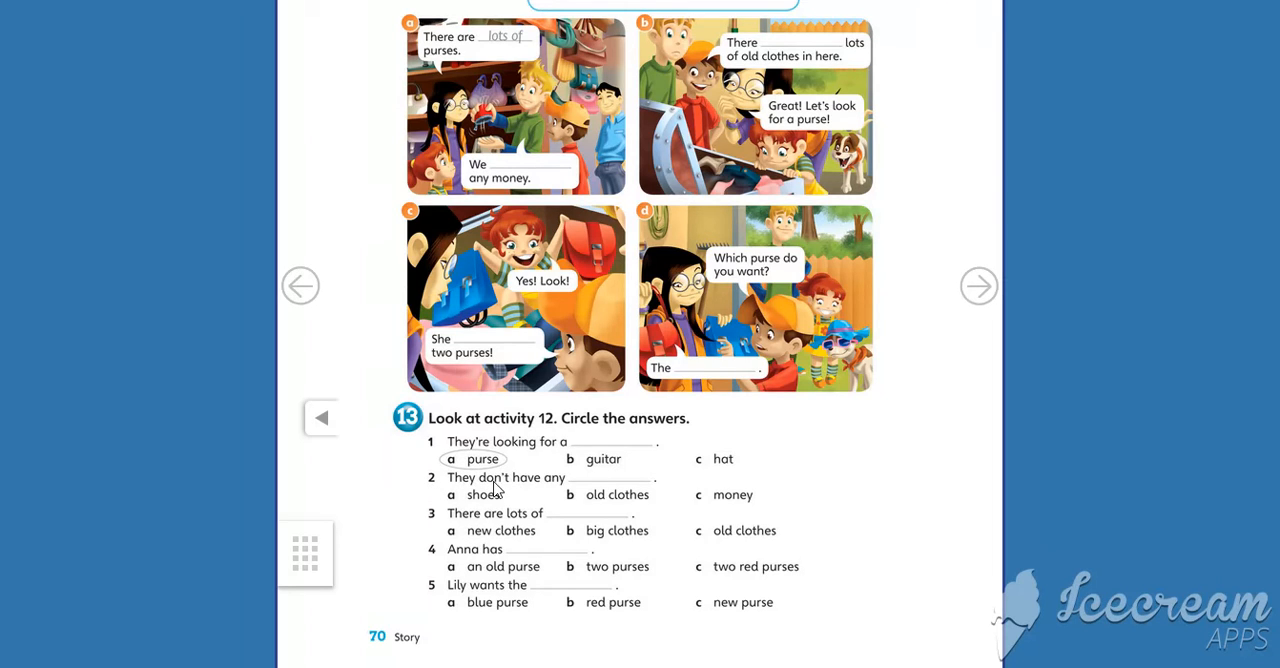
pyautogui.moveTo(550, 483)
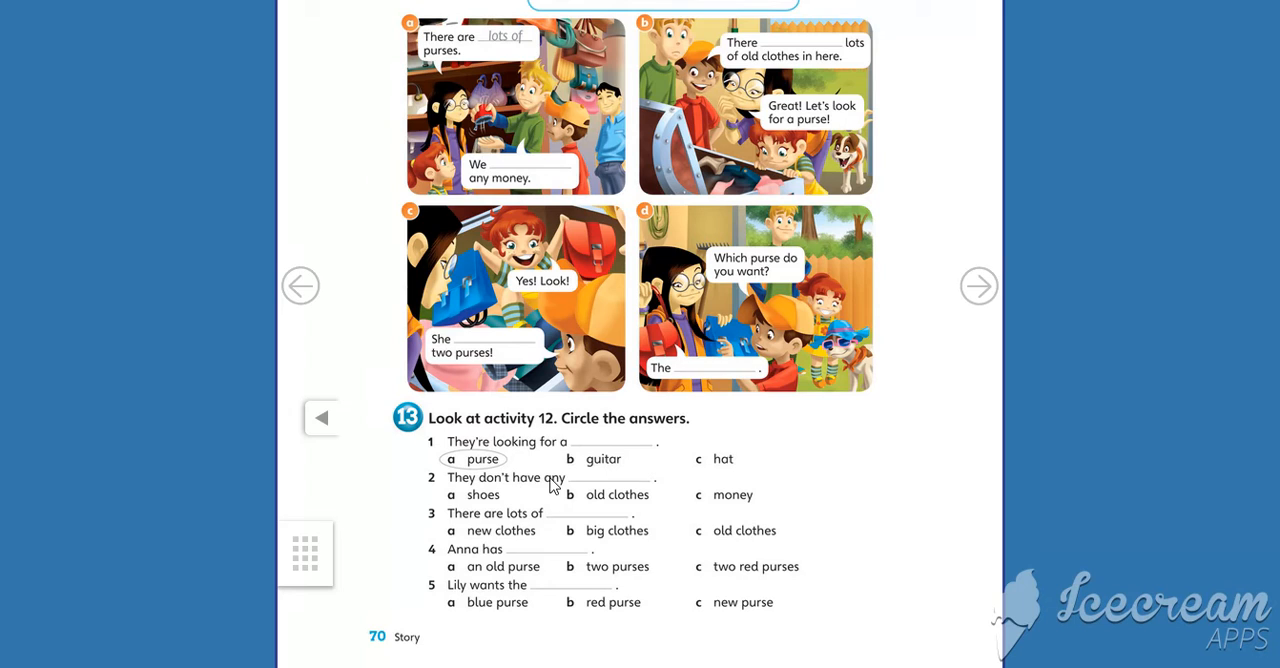
pyautogui.moveTo(489, 501)
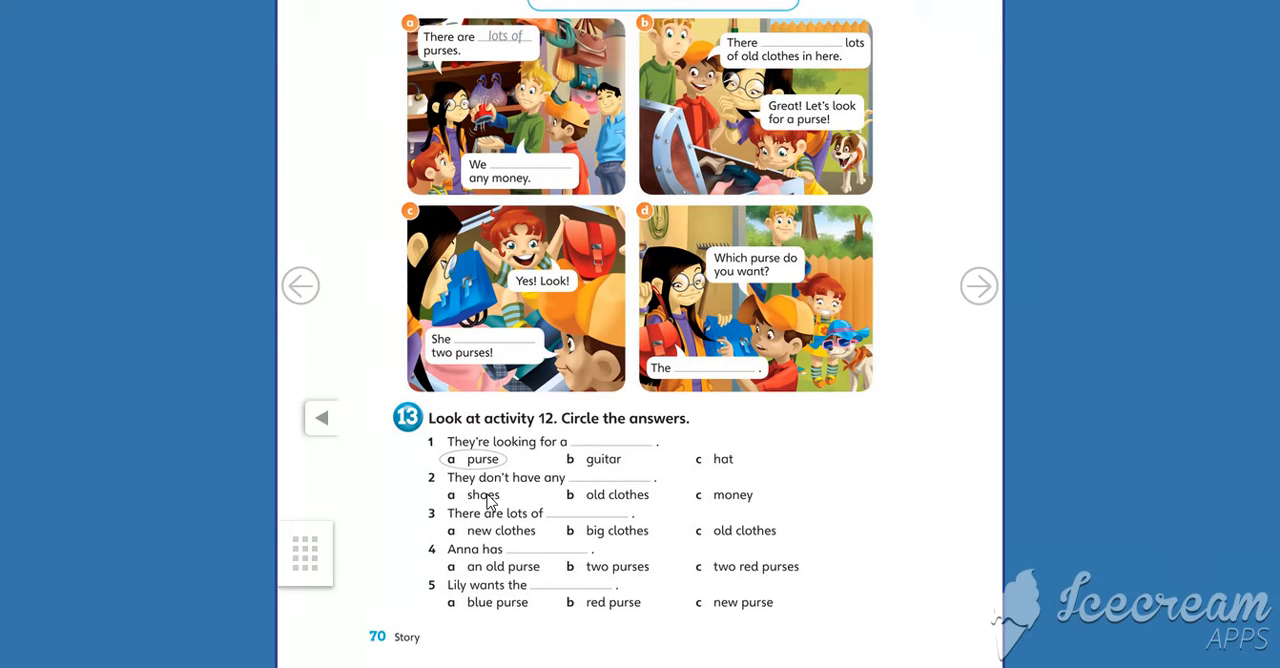
pyautogui.moveTo(753, 515)
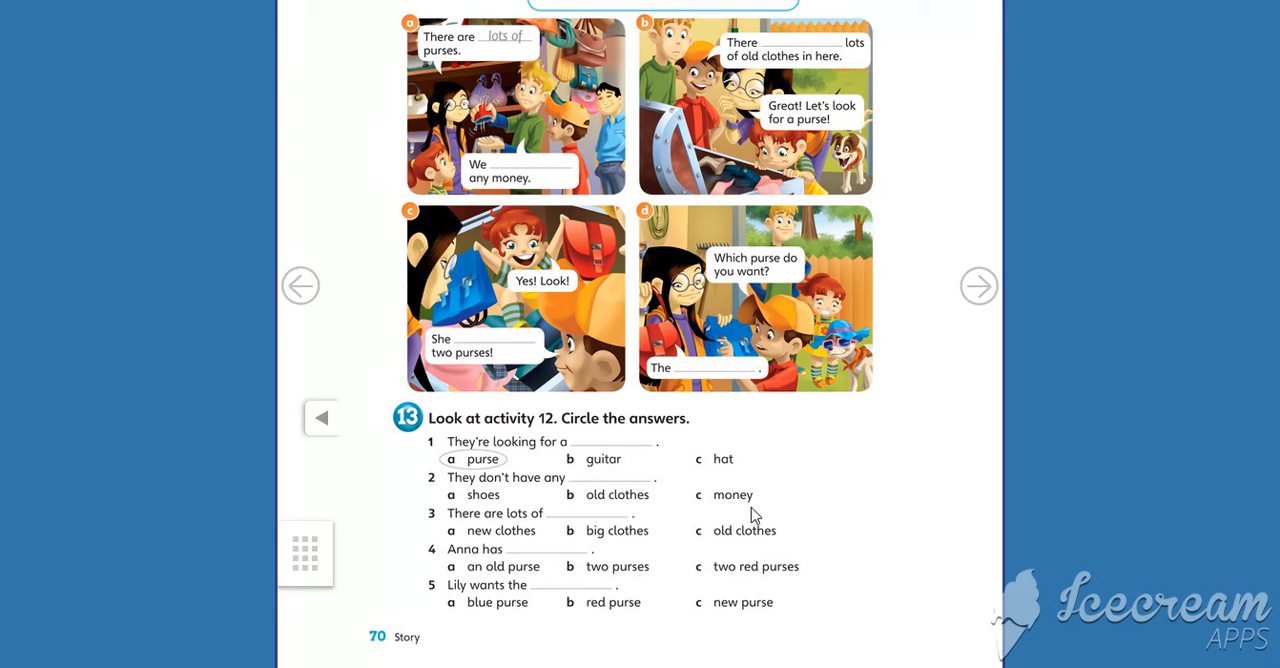
pyautogui.moveTo(760, 273)
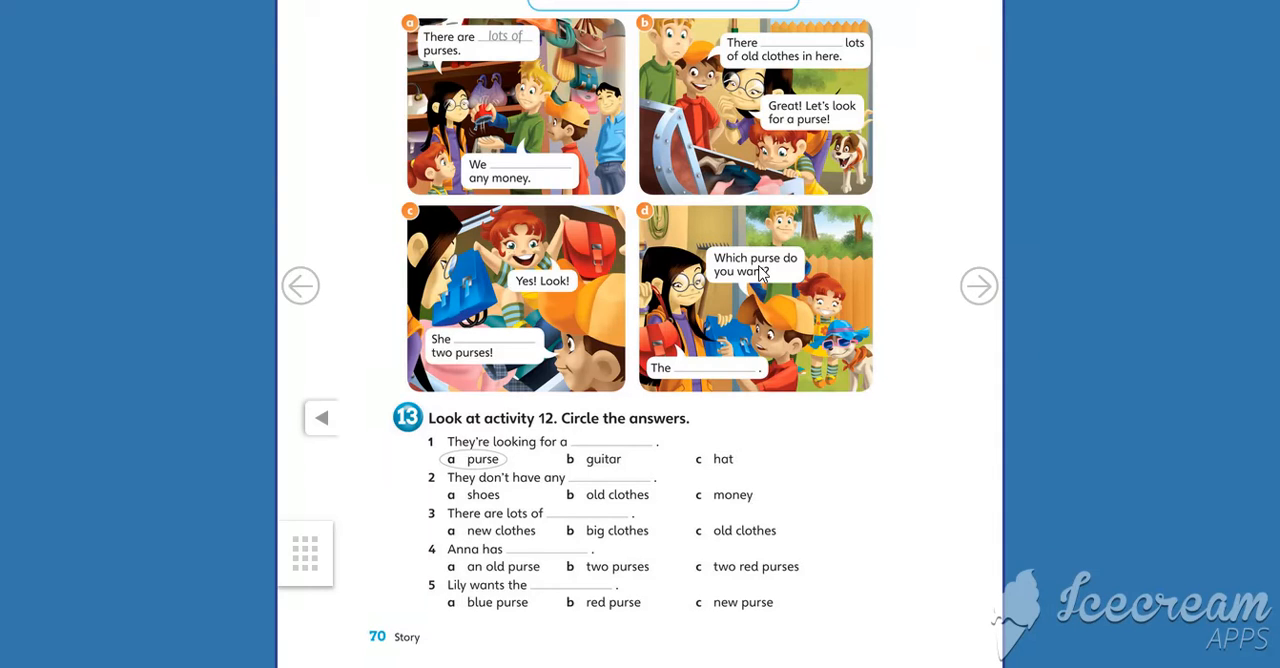
pyautogui.moveTo(745, 270)
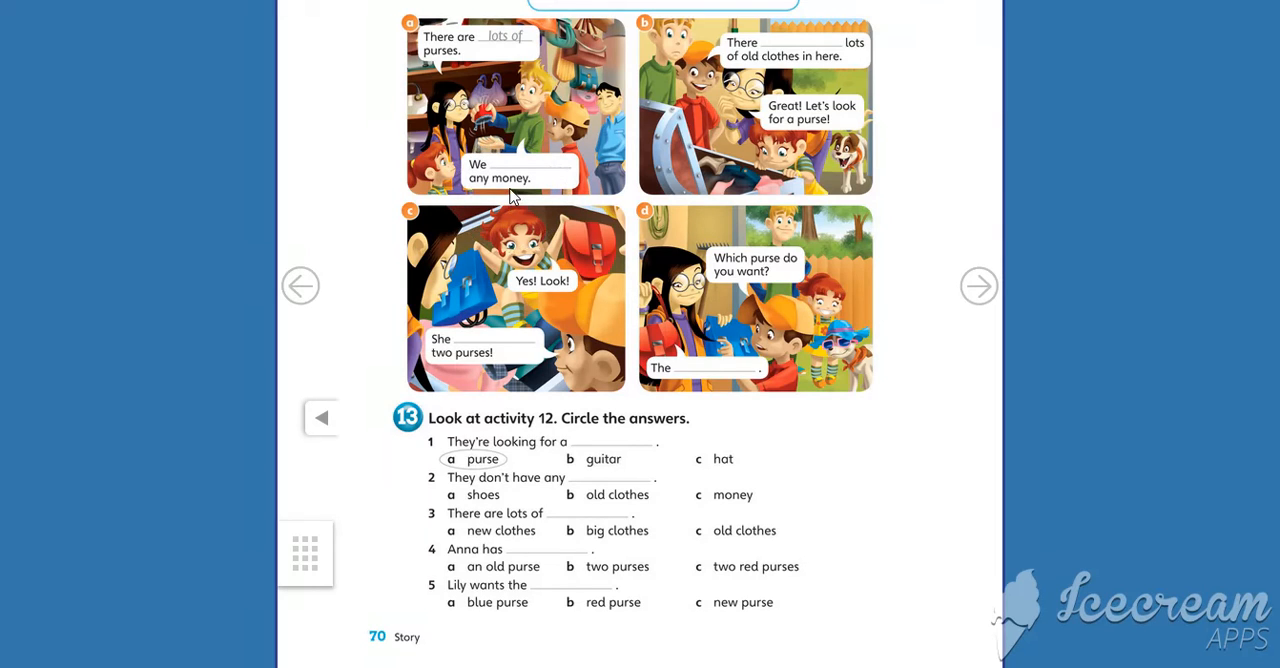
pyautogui.moveTo(718, 487)
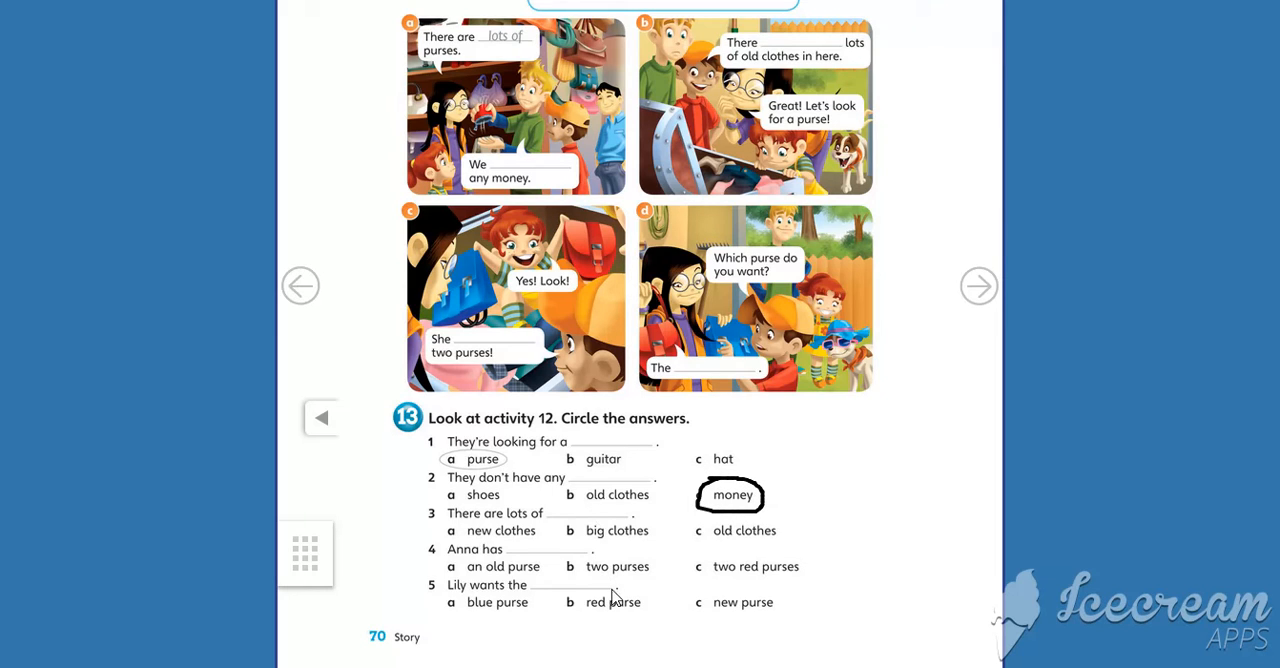
pyautogui.moveTo(745, 175)
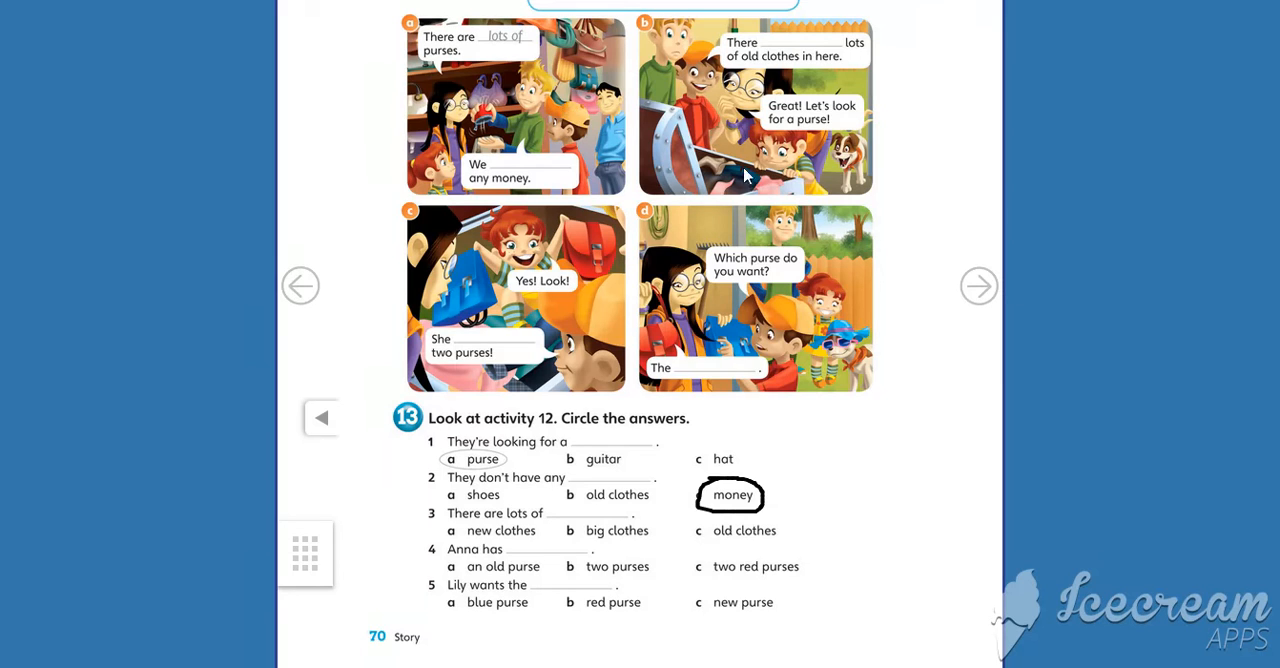
pyautogui.moveTo(583, 145)
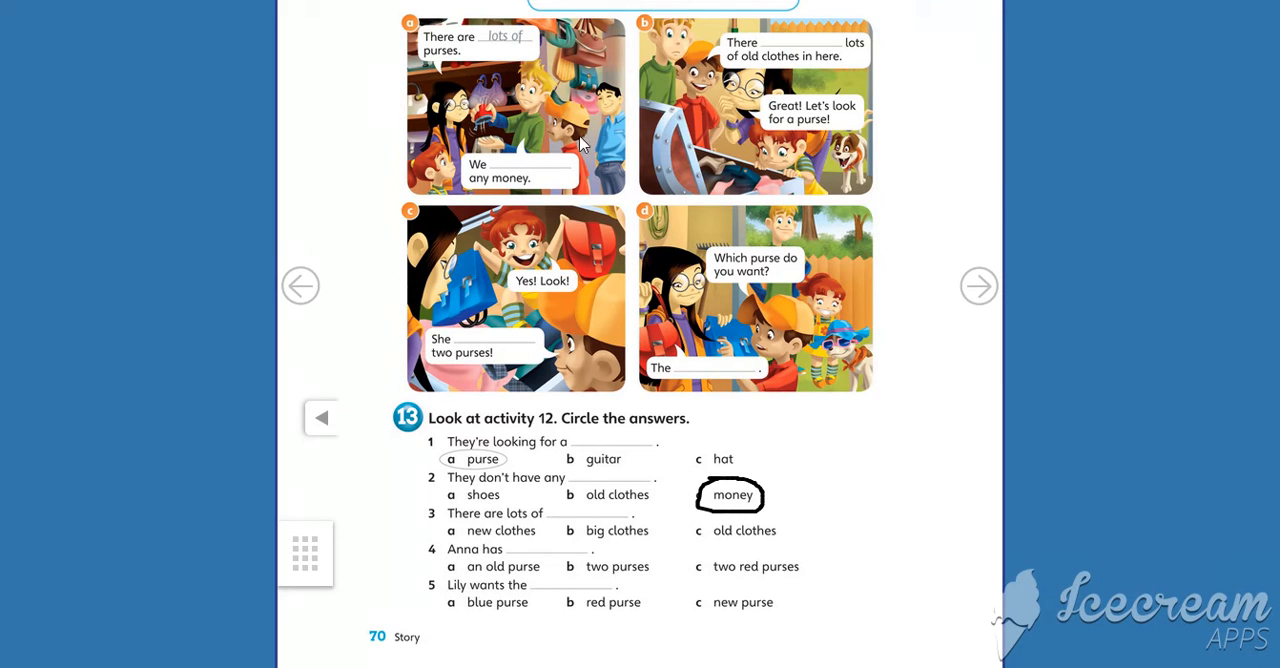
pyautogui.moveTo(615, 550)
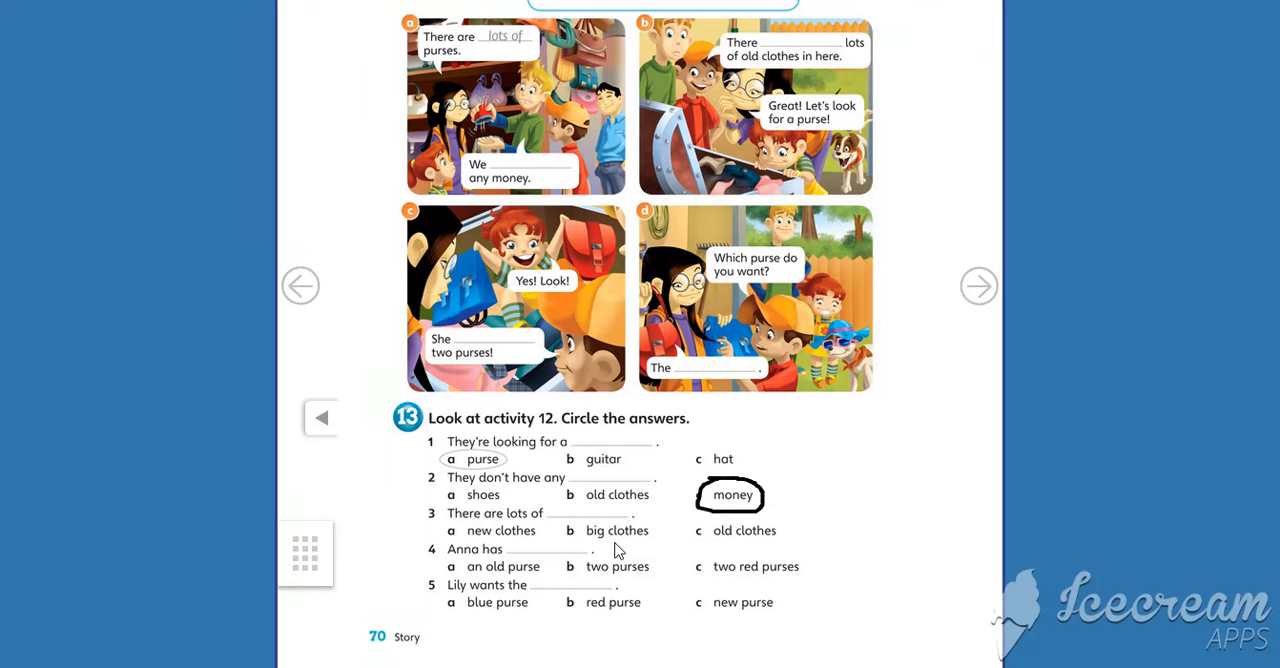
pyautogui.moveTo(848, 562)
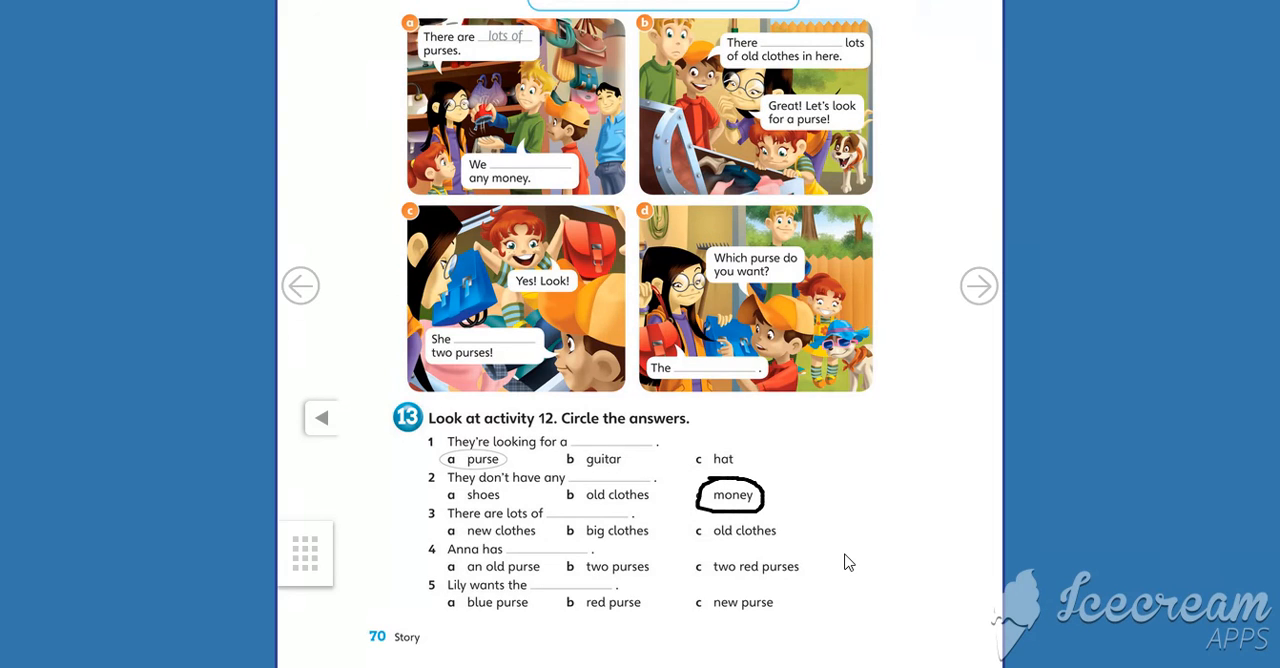